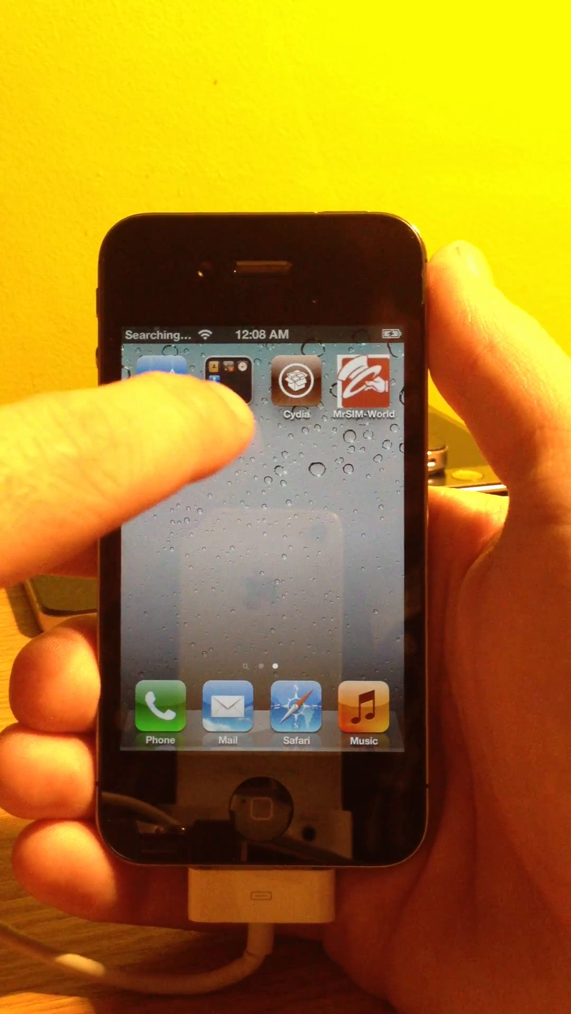
- Open the Utilities folder to reveal Contacts, Calculator, Compass and Voice Memos
{"action": "left_click", "coordinate": [226, 387]}
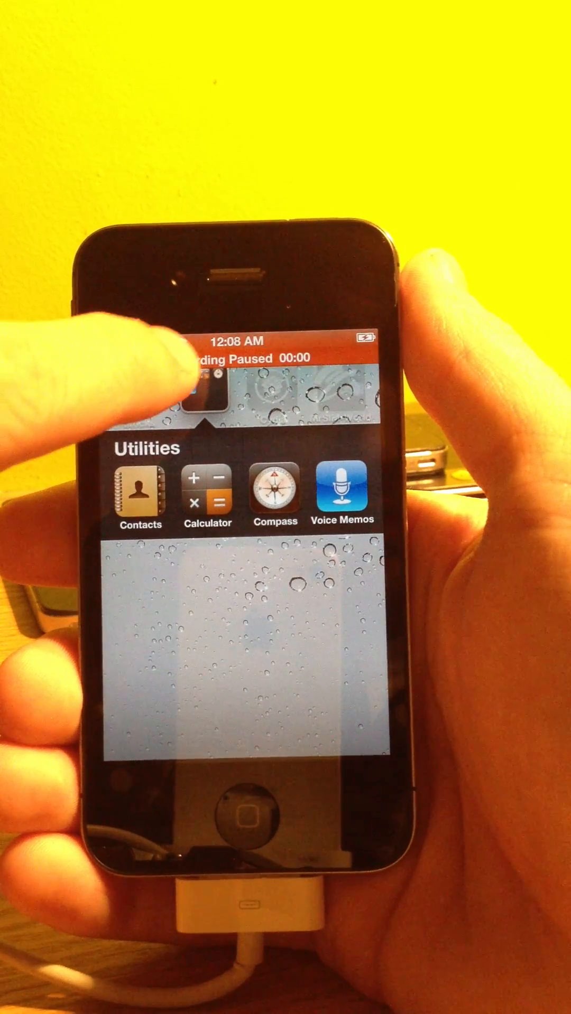
- Launch Voice Memos, showing the 12:08 AM and 7:14 PM recordings
{"action": "left_click", "coordinate": [341, 494]}
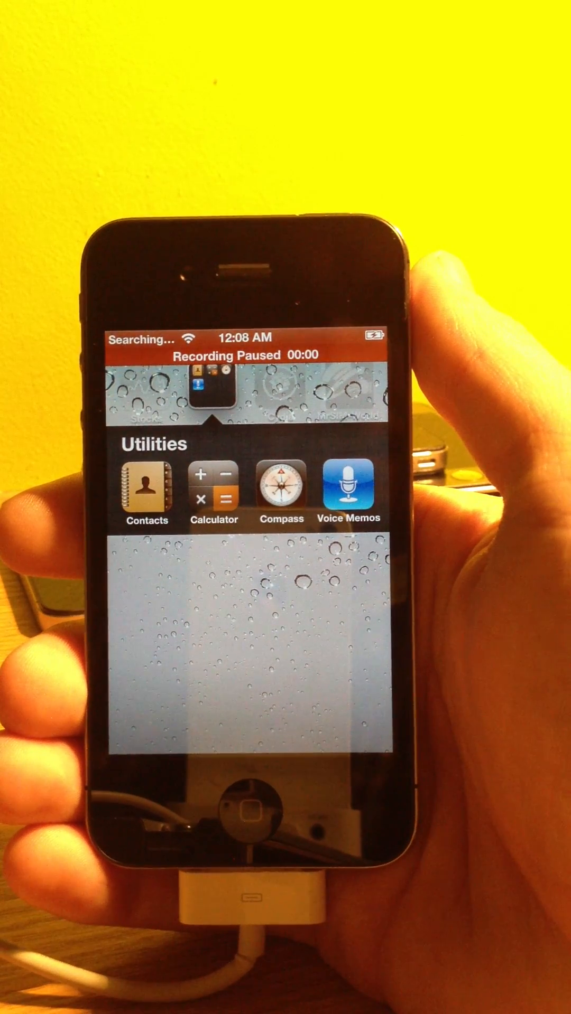
{"action": "left_click", "coordinate": [348, 488]}
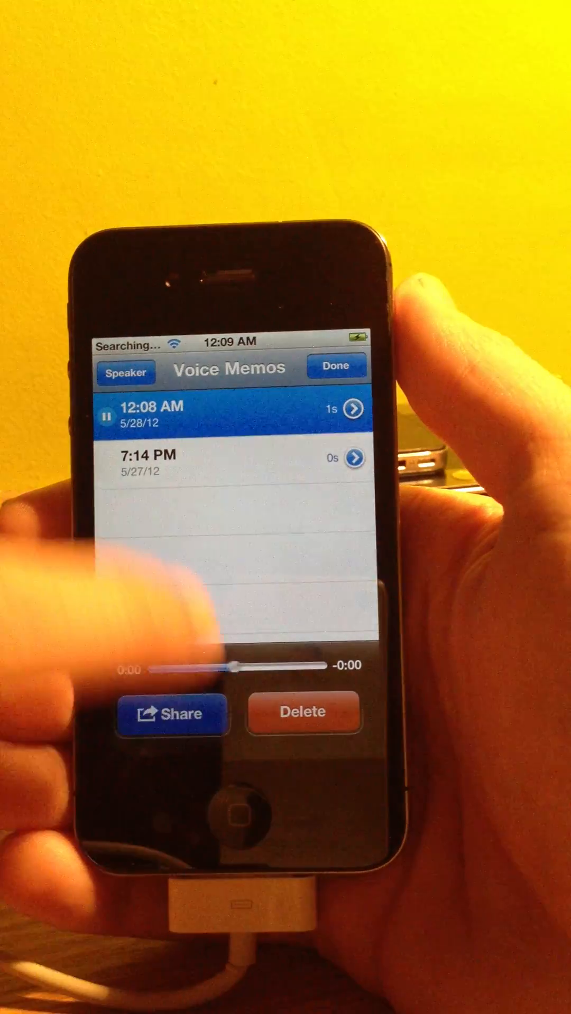
- Jump from the memo options into the Phone keypad with 611 entered on T-Mobile
{"action": "left_click", "coordinate": [302, 713]}
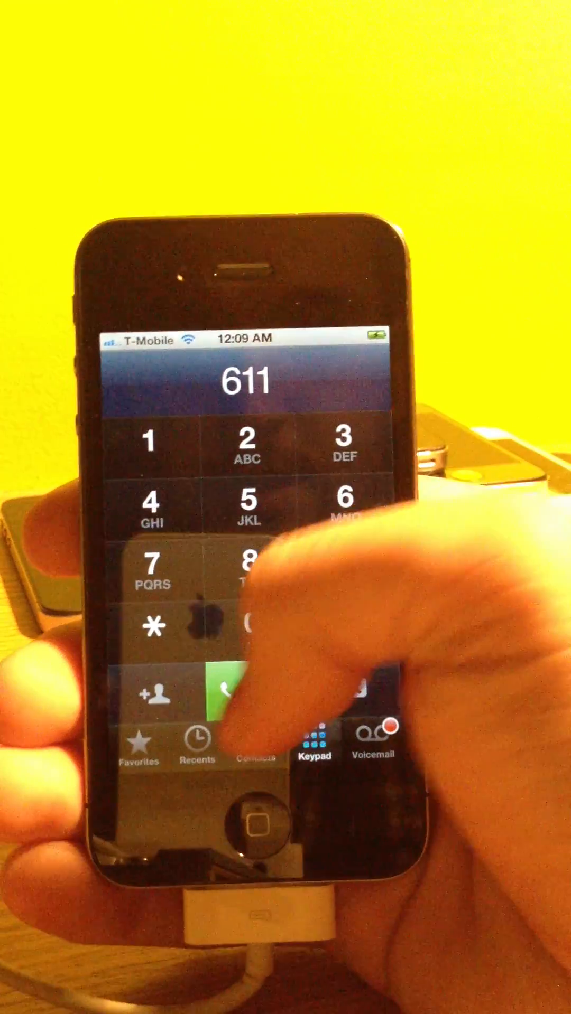
- Place the test call to 611 over T-Mobile and end it once connected
{"action": "left_click", "coordinate": [230, 705]}
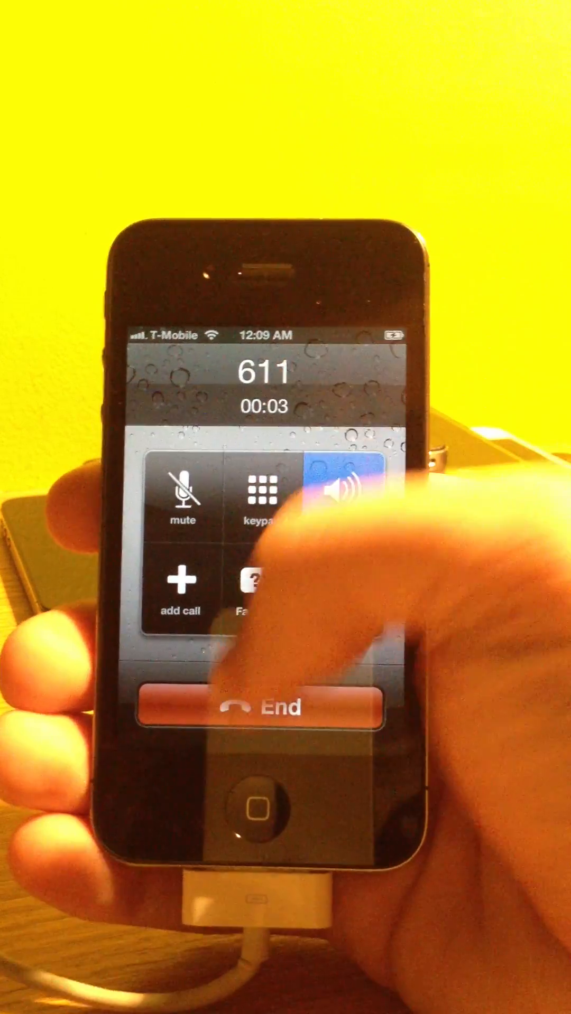
{"action": "left_click", "coordinate": [262, 706]}
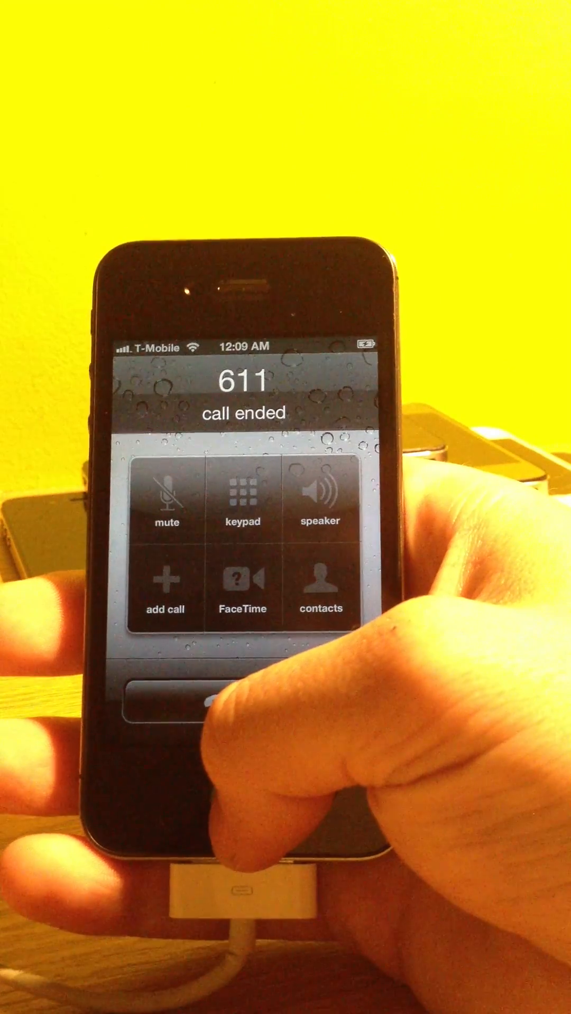